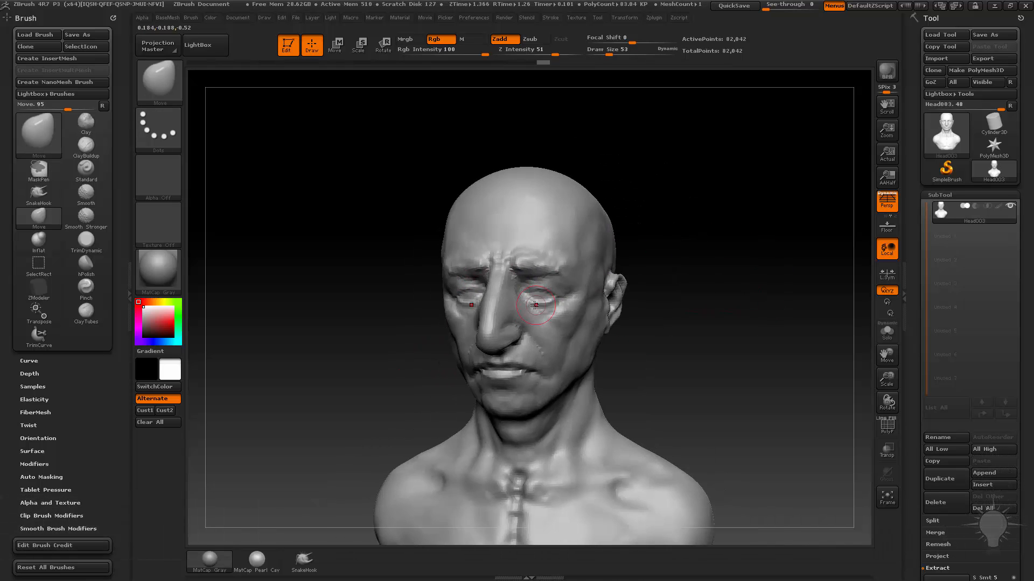
Pull the ears outward, stretch the chin and part the mouth with the Move brush
drag(534, 306, 488, 370)
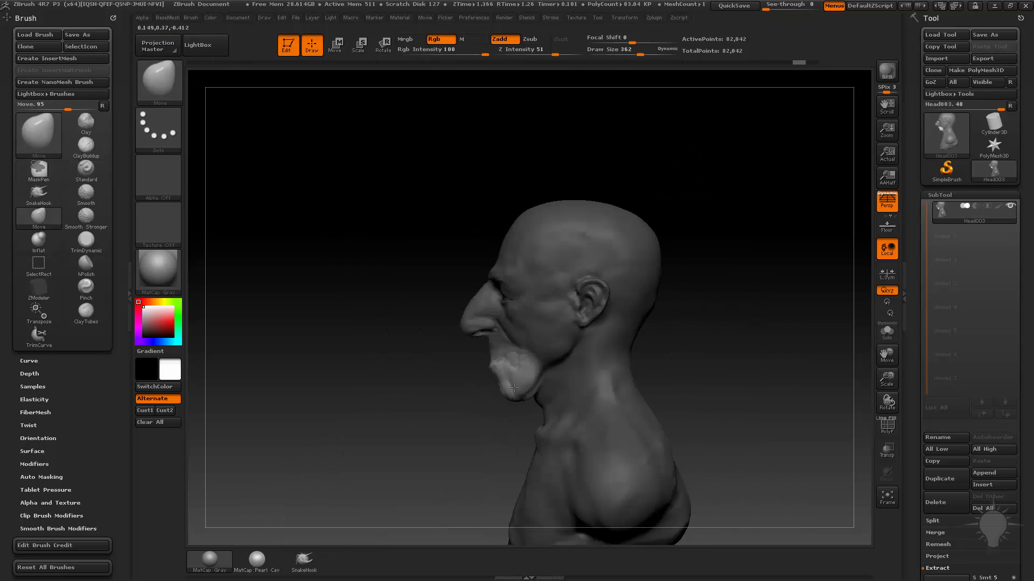
click(335, 46)
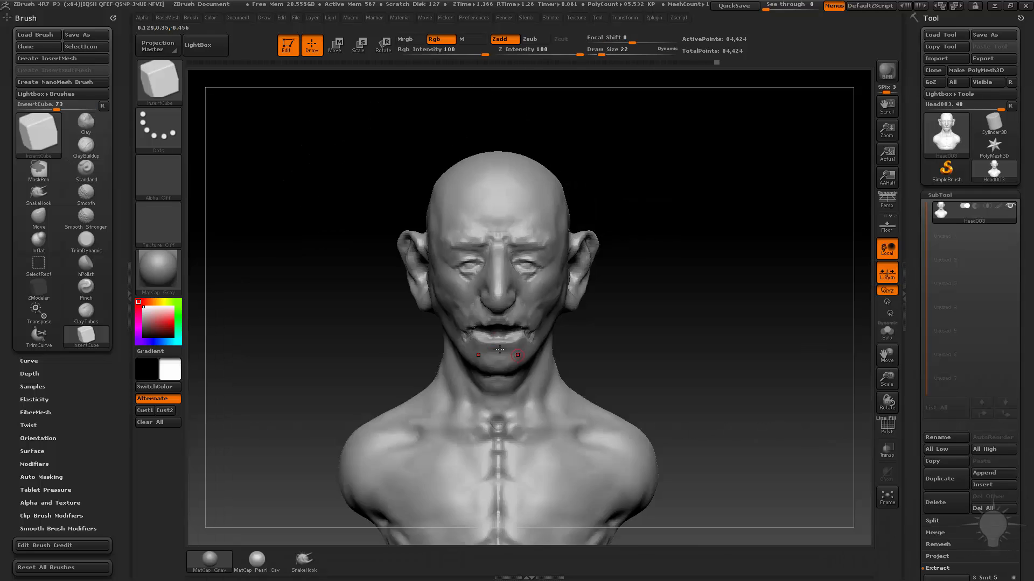
Build the mustache mass and carve wrinkles around the eyes and forehead with the Standard brush
drag(501, 349, 342, 359)
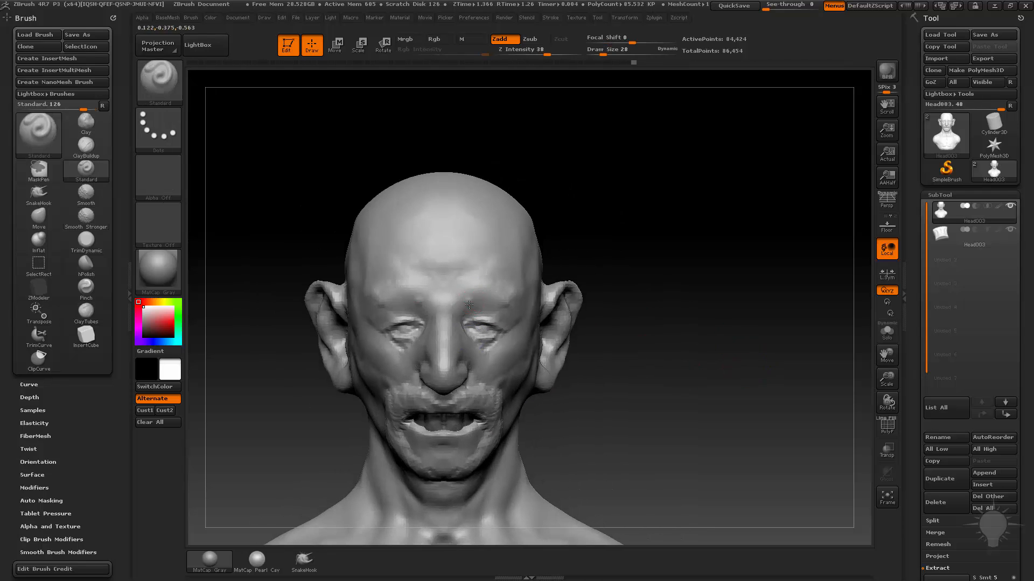
drag(469, 305, 556, 323)
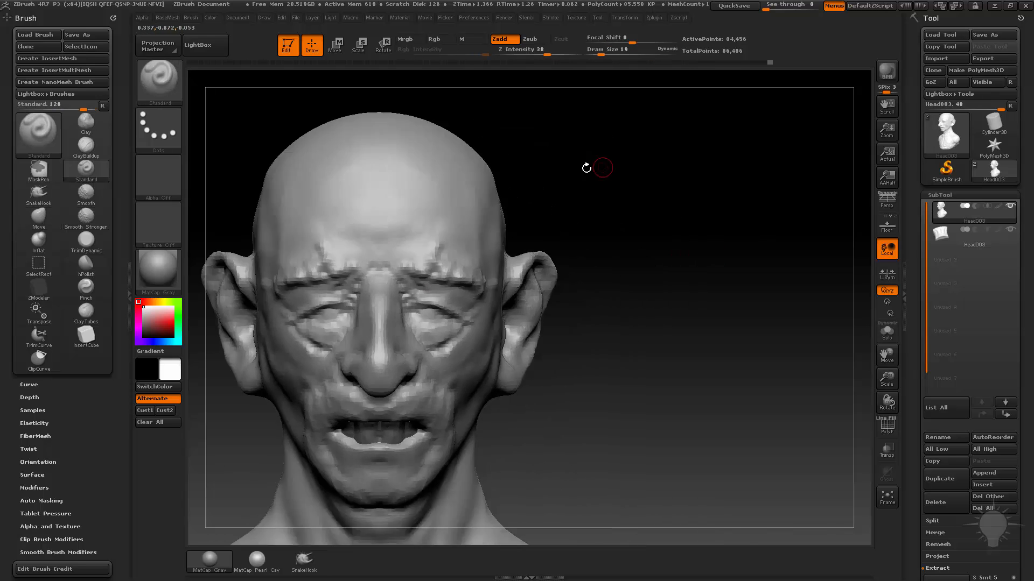
drag(596, 167, 380, 336)
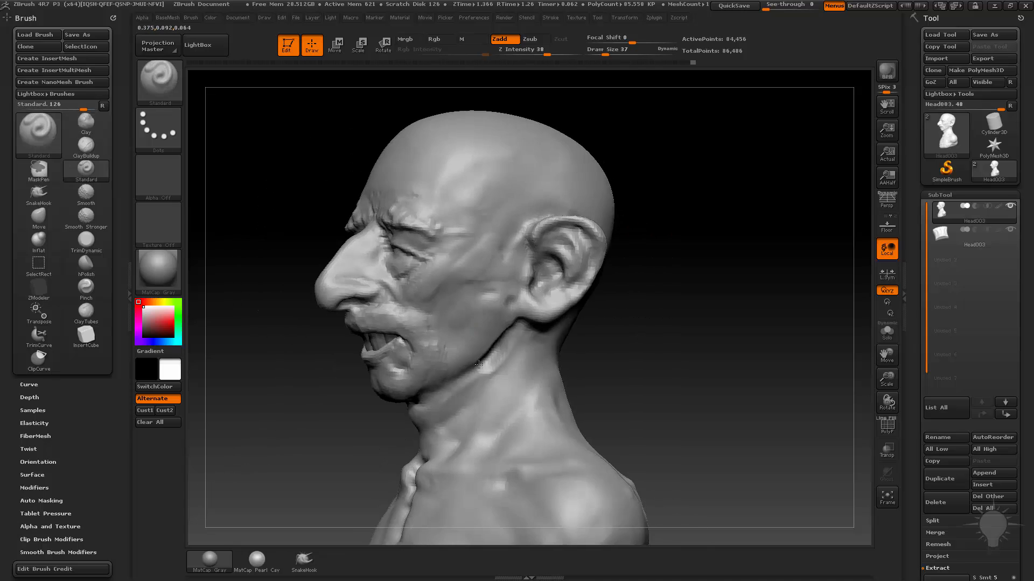
click(335, 44)
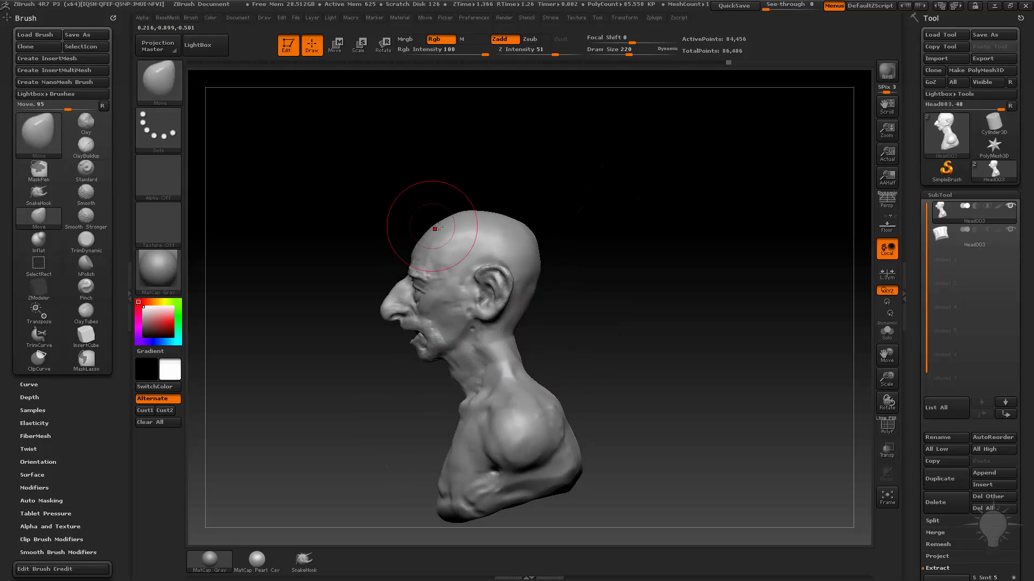
Subdivide the mesh, stretch the nose longer and pull the mouth into an open grin, refining the neck folds
drag(435, 228, 550, 284)
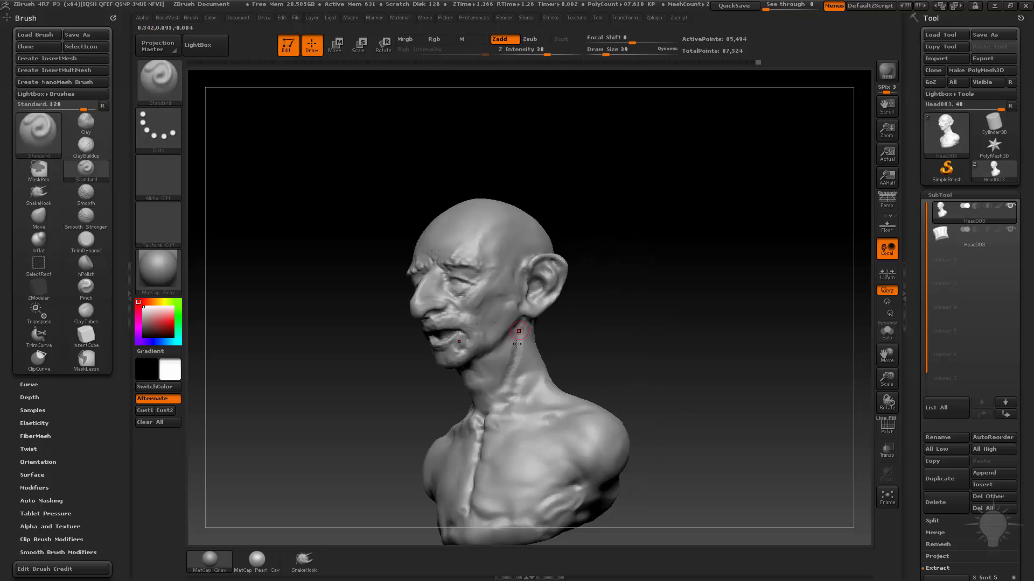
drag(518, 333, 465, 369)
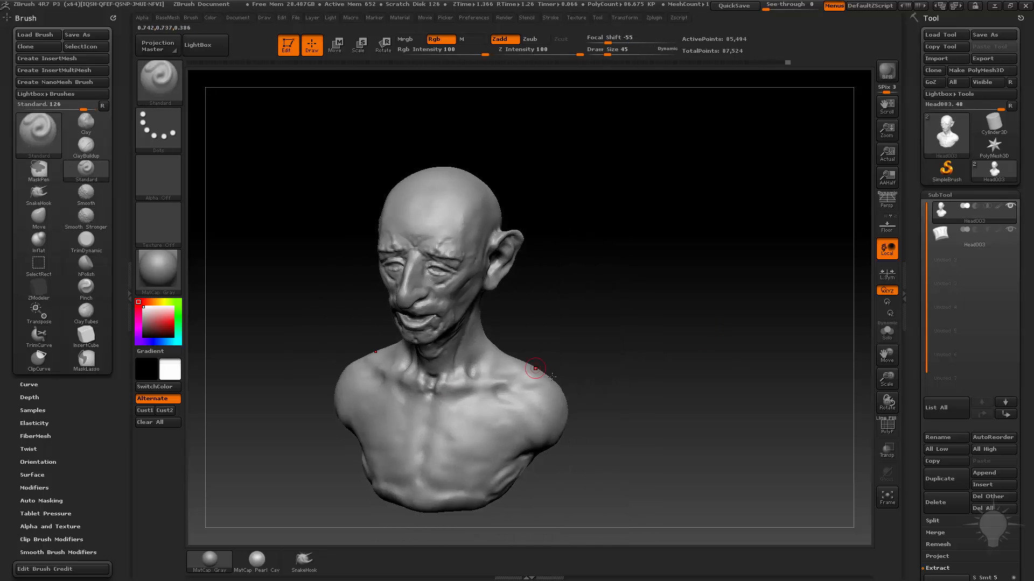
drag(535, 367, 384, 491)
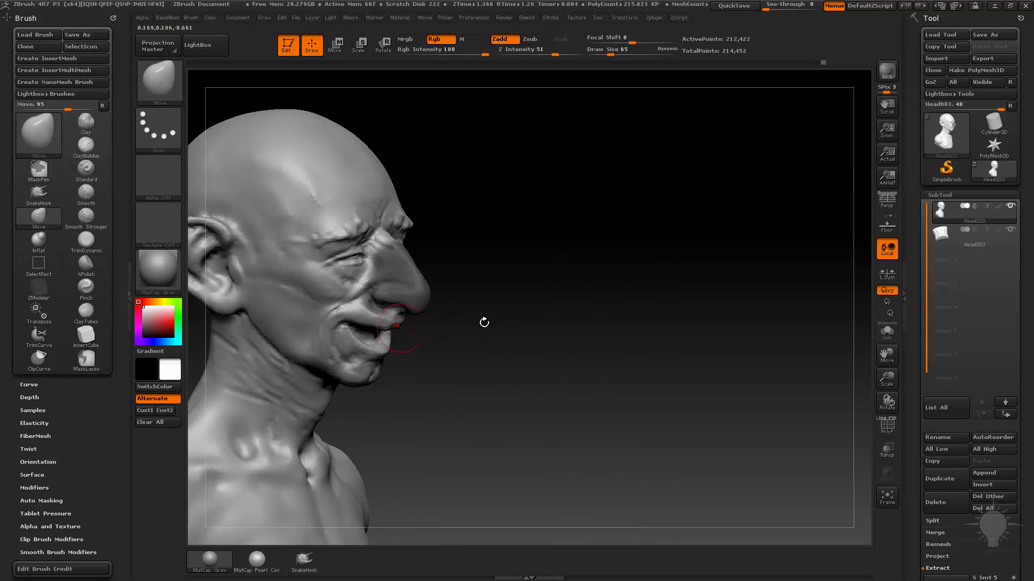
Define the smiling lips, push up the cheek mass and squint the eyes with Standard and Clay brushes
click(334, 43)
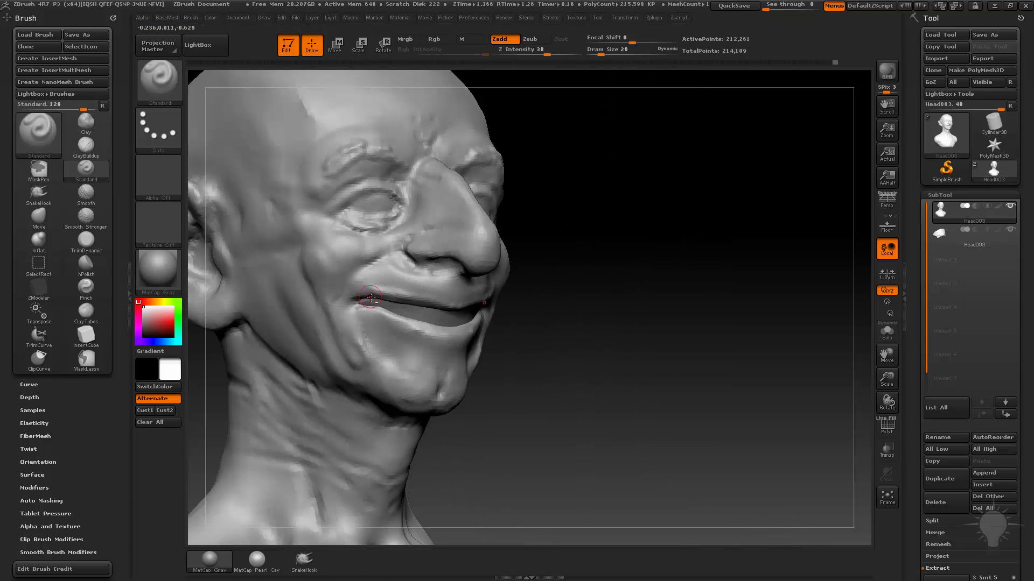
drag(370, 297, 408, 235)
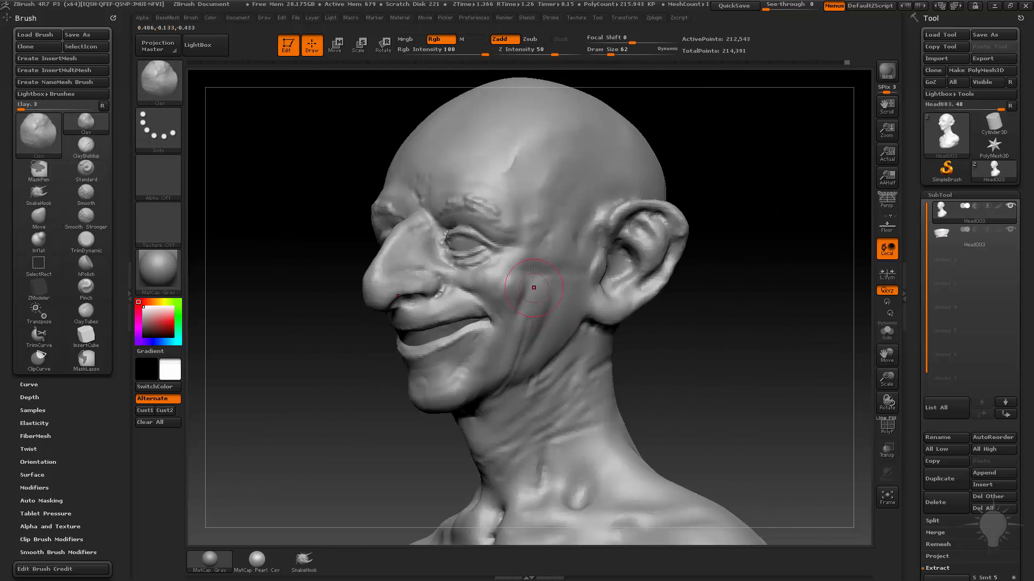
drag(534, 286, 737, 210)
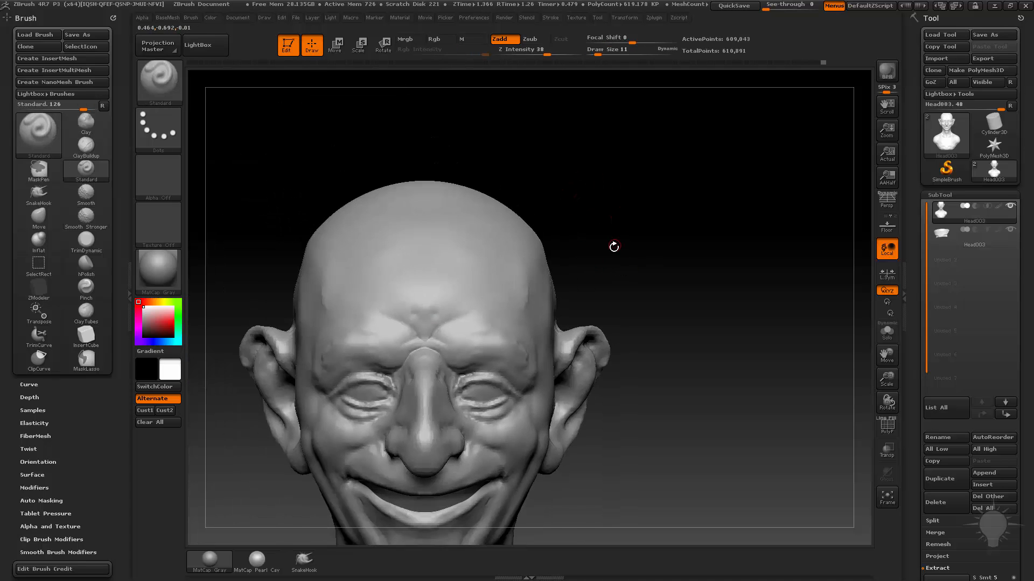
Sculpt bushy brows, crow's-feet and deep laugh lines, then form teeth inside the grin
drag(612, 246, 743, 218)
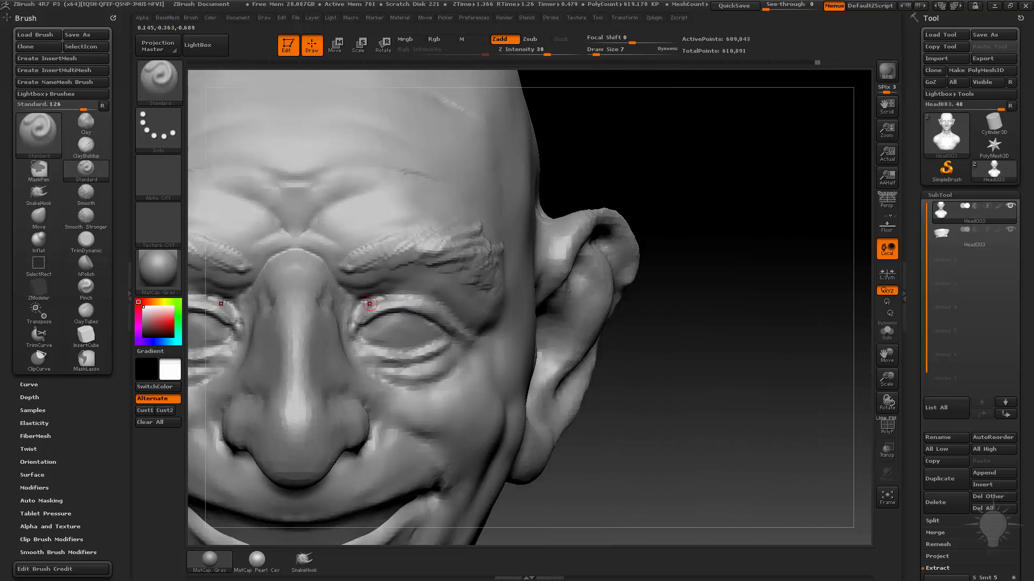
click(39, 132)
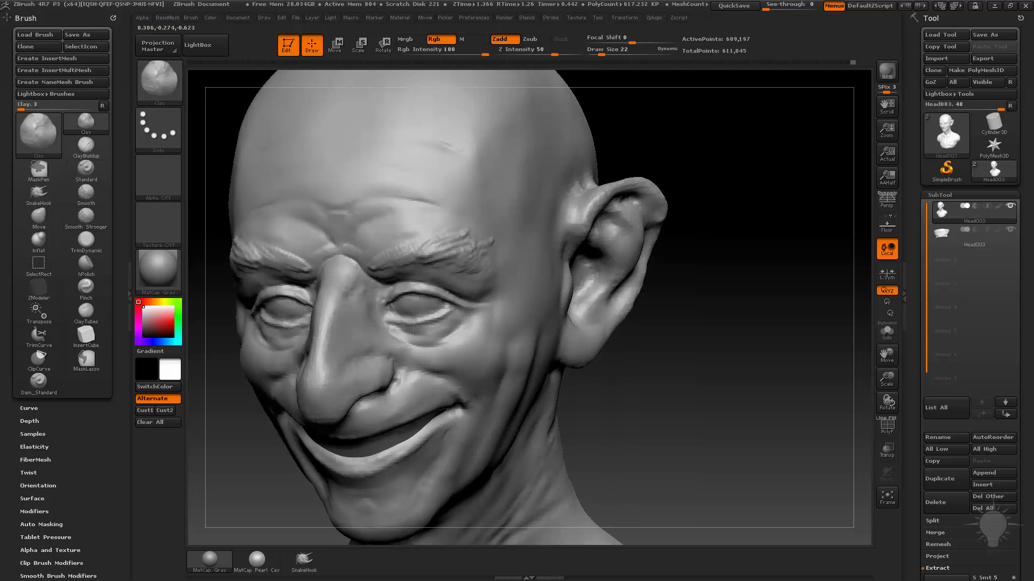
click(85, 171)
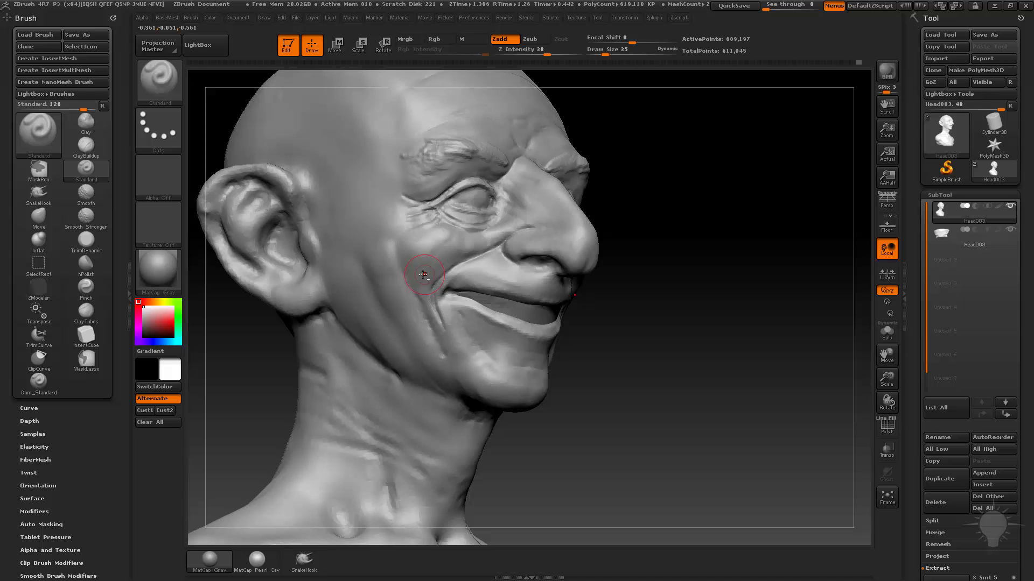
drag(424, 274, 521, 392)
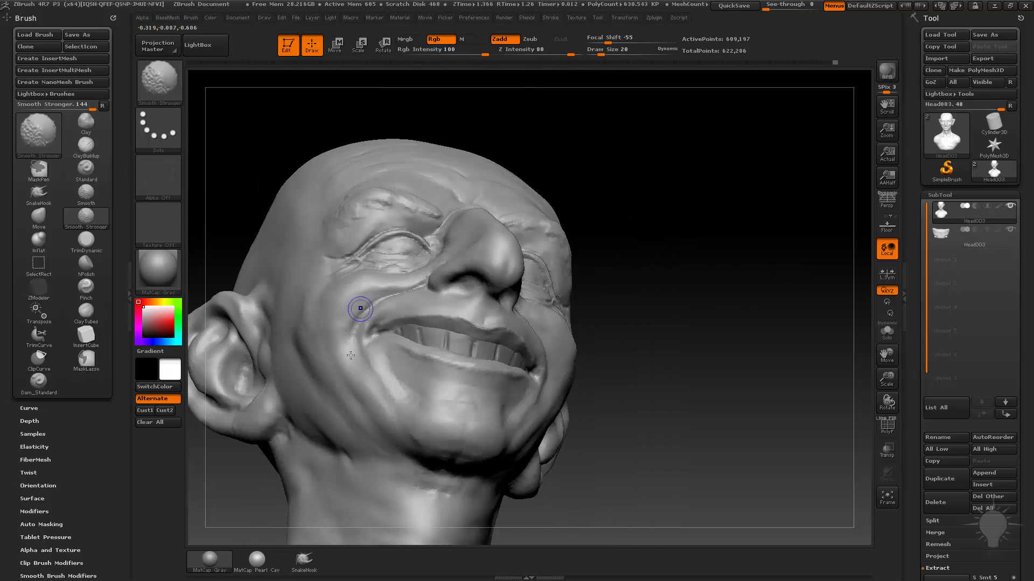
Insert a cylinder subtool at the mouth corner as a cigar using InsertCylinder
drag(361, 309, 398, 337)
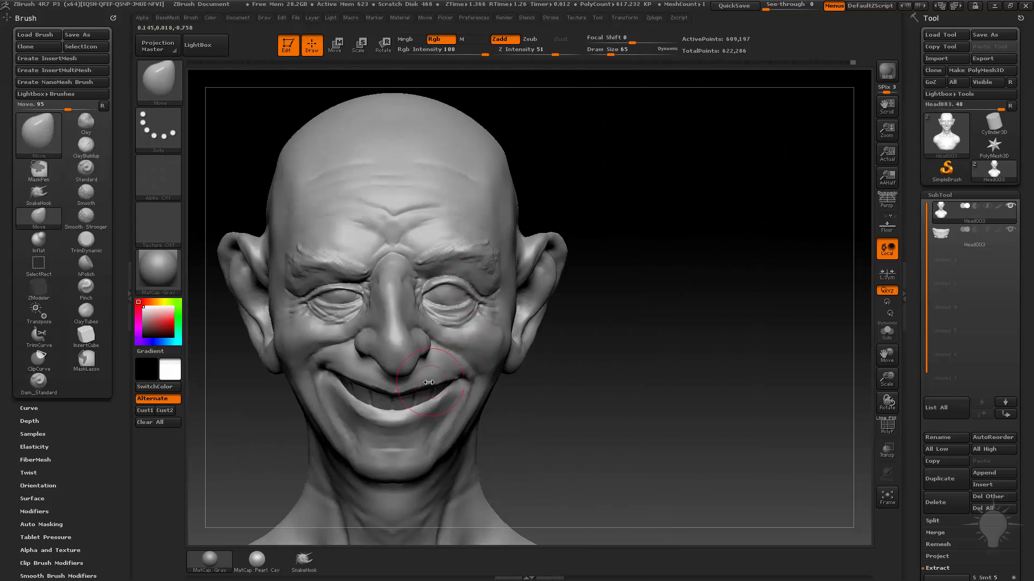
drag(428, 382, 721, 293)
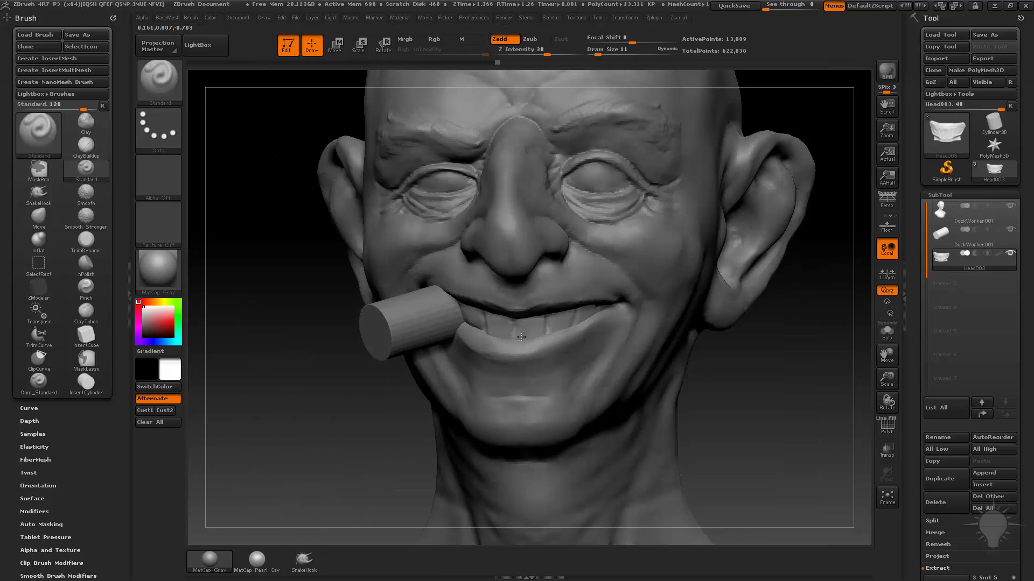
Solo the cigar subtool and sculpt its tip into a rumpled, hollowed end
drag(521, 335, 717, 312)
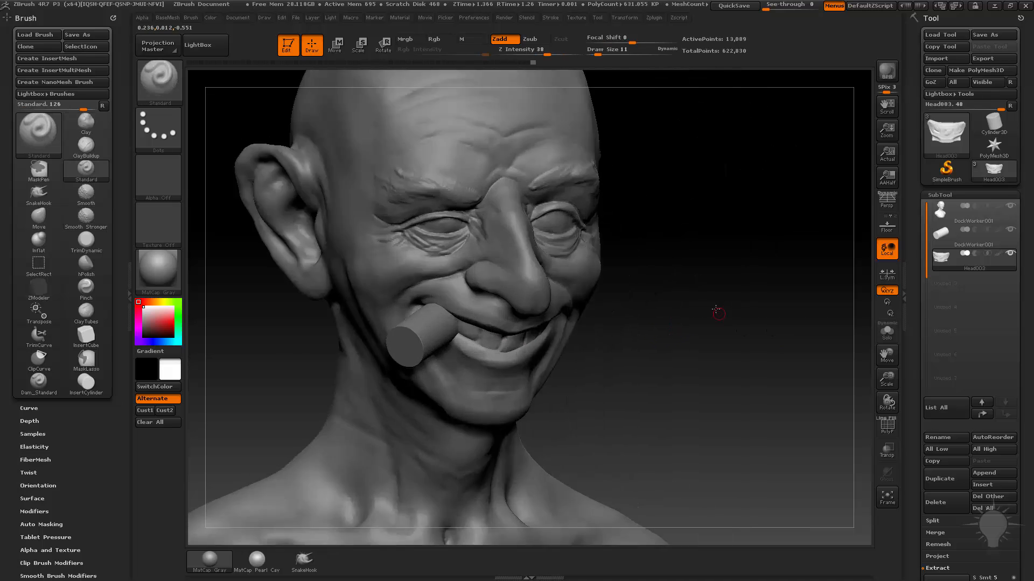
click(85, 289)
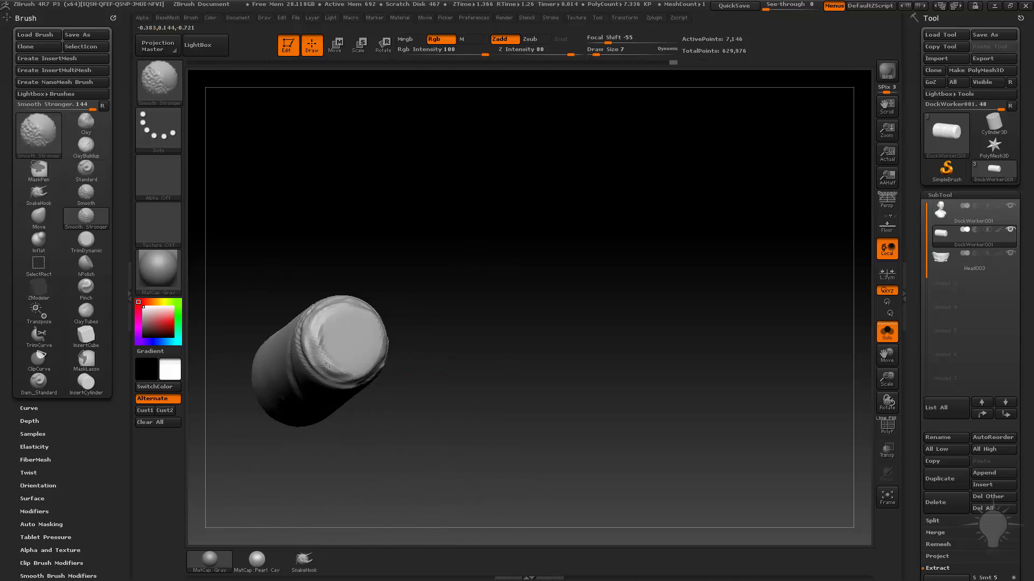
click(86, 192)
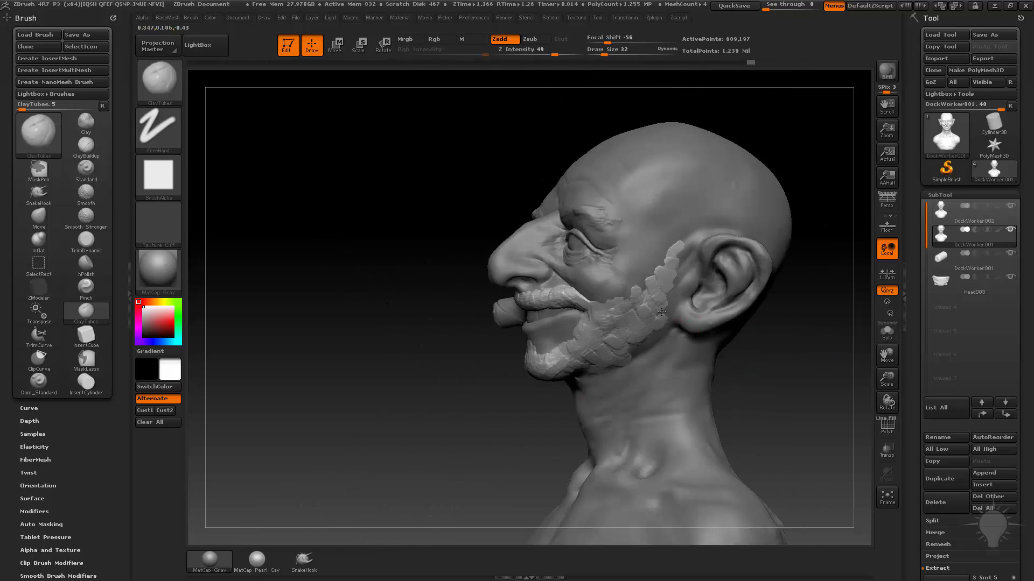
Stroke ClayTubes strips onto the whiskers and around the back of the skull
drag(659, 314, 695, 161)
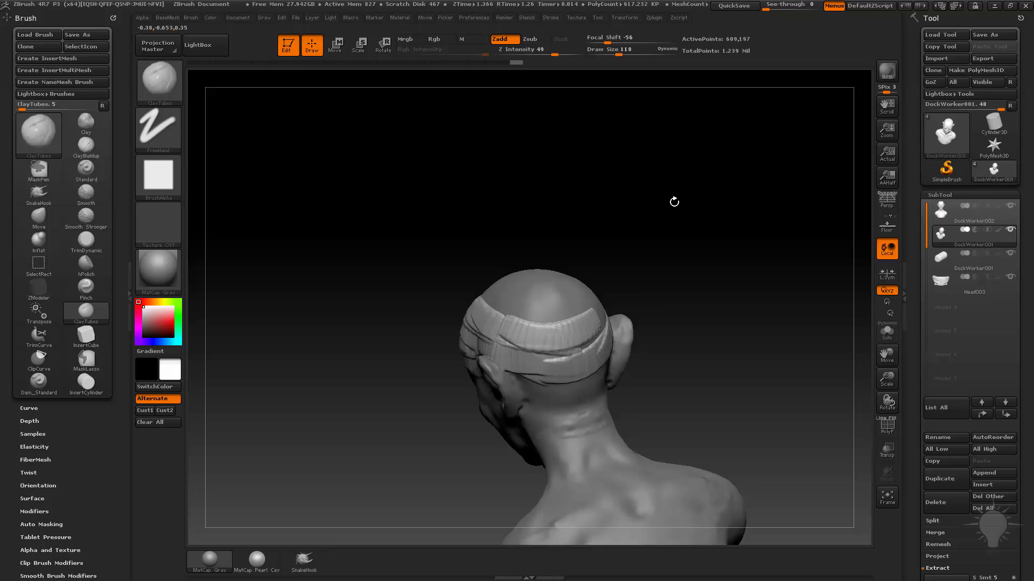
Build the cap's rolled brim at the back of the head and smooth the neck
drag(674, 201, 613, 305)
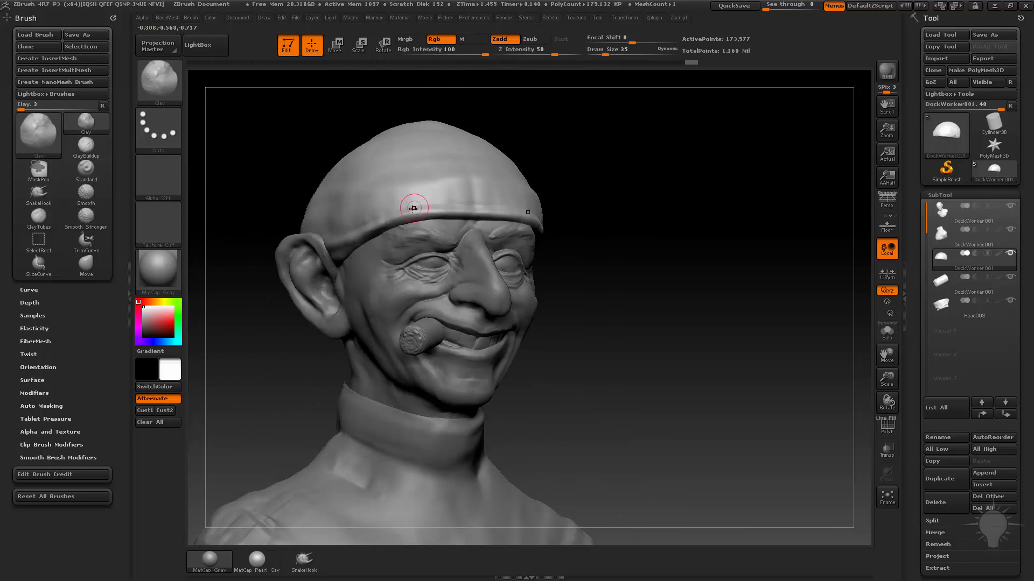
Roll the collar into thick turtleneck folds and smooth the vest and sweater front surfaces
drag(413, 209, 416, 249)
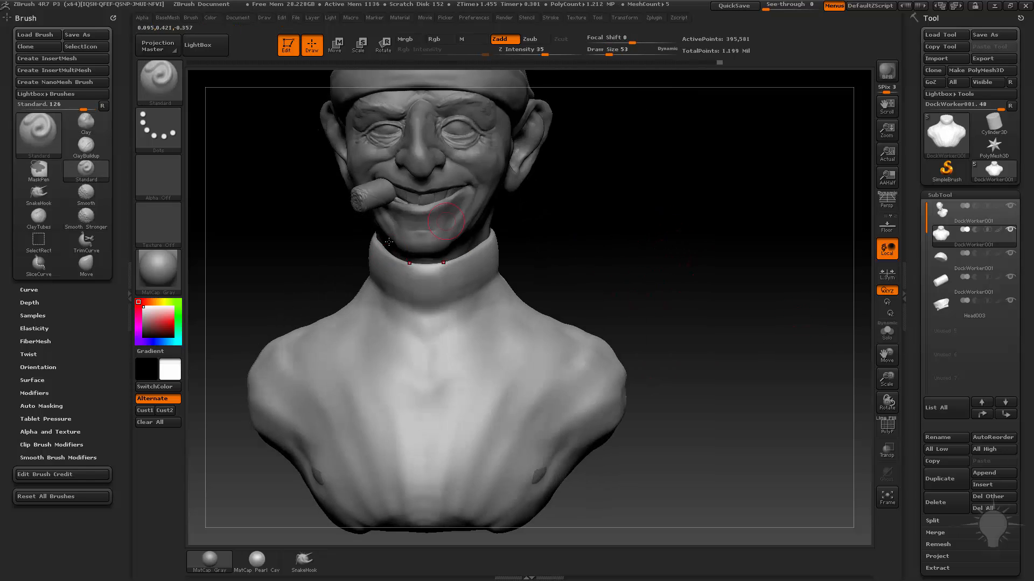
drag(445, 220, 431, 248)
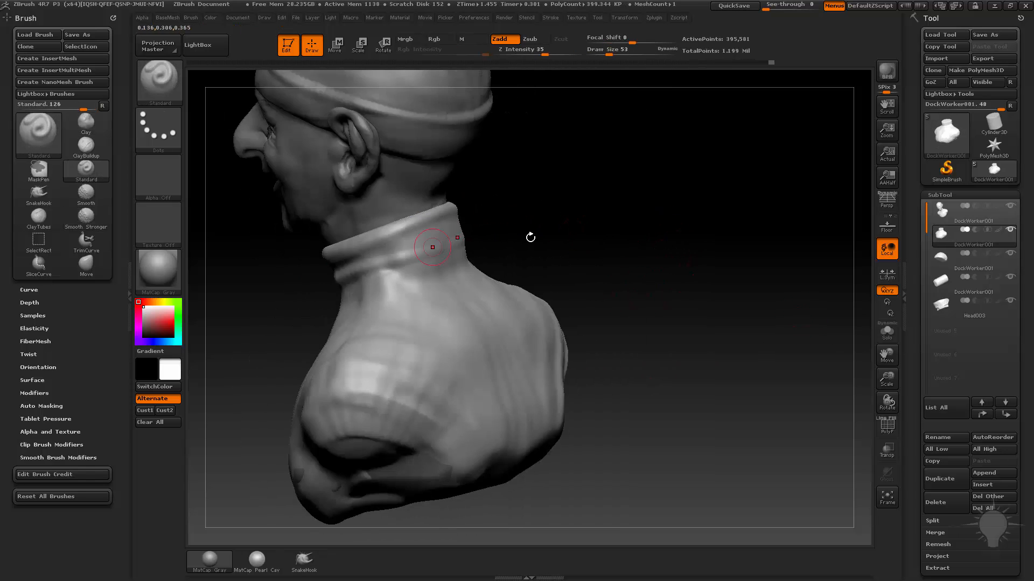
drag(431, 247, 441, 239)
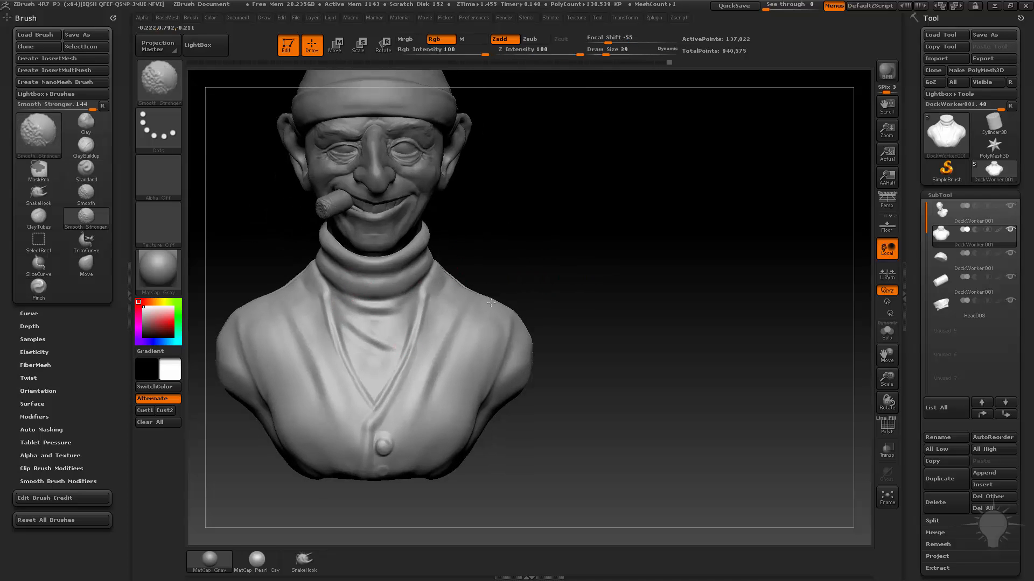
drag(491, 304, 415, 251)
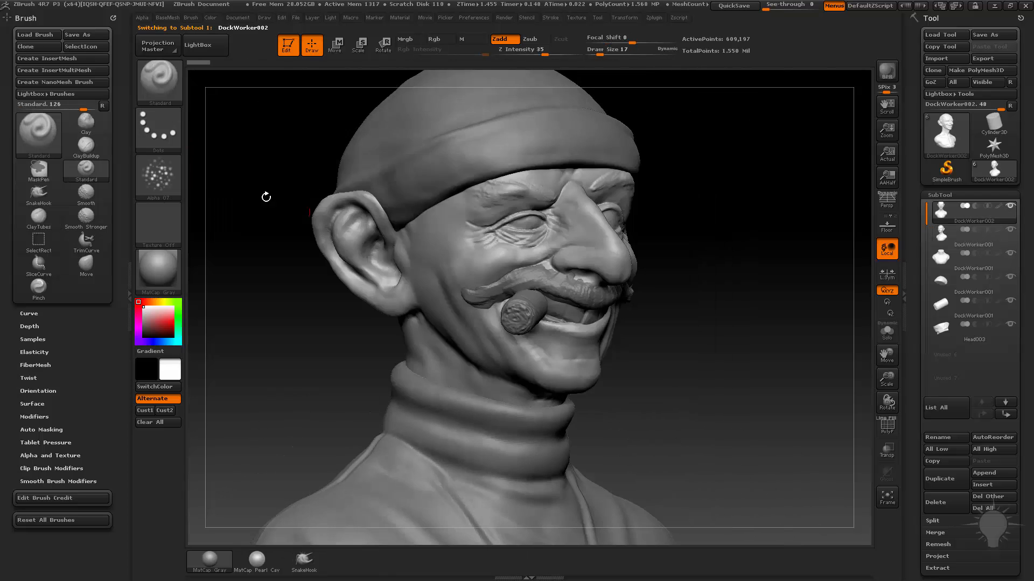
Shape the jaw line below the cheek and carve forehead wrinkles under the cap in profile view
drag(266, 196, 465, 348)
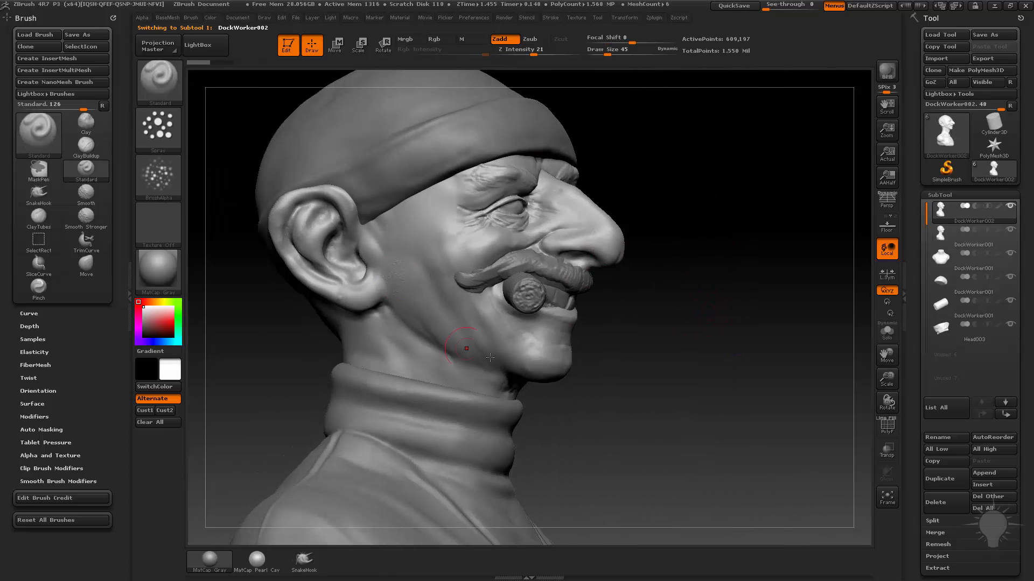
drag(465, 347, 544, 242)
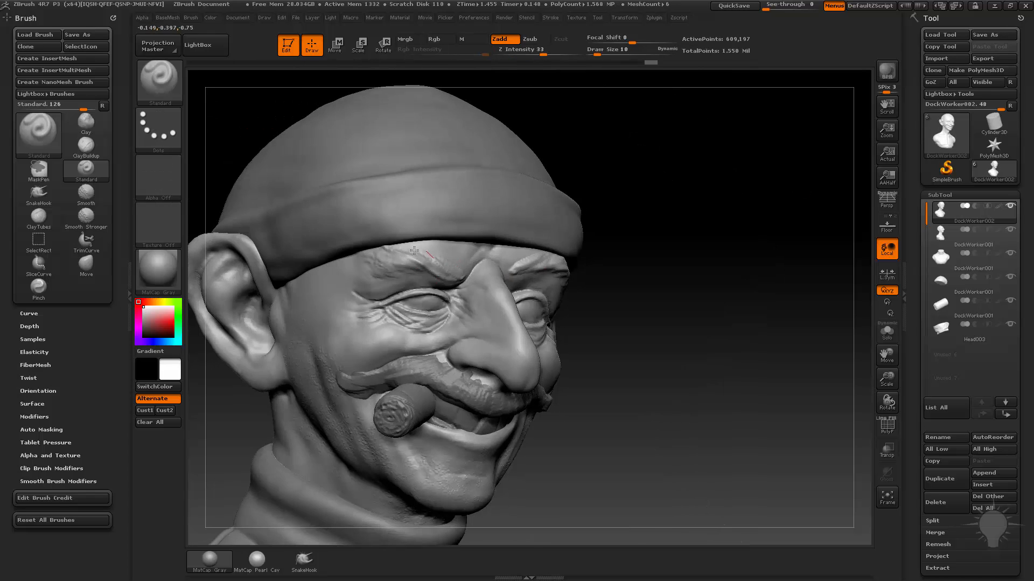
drag(410, 251, 525, 359)
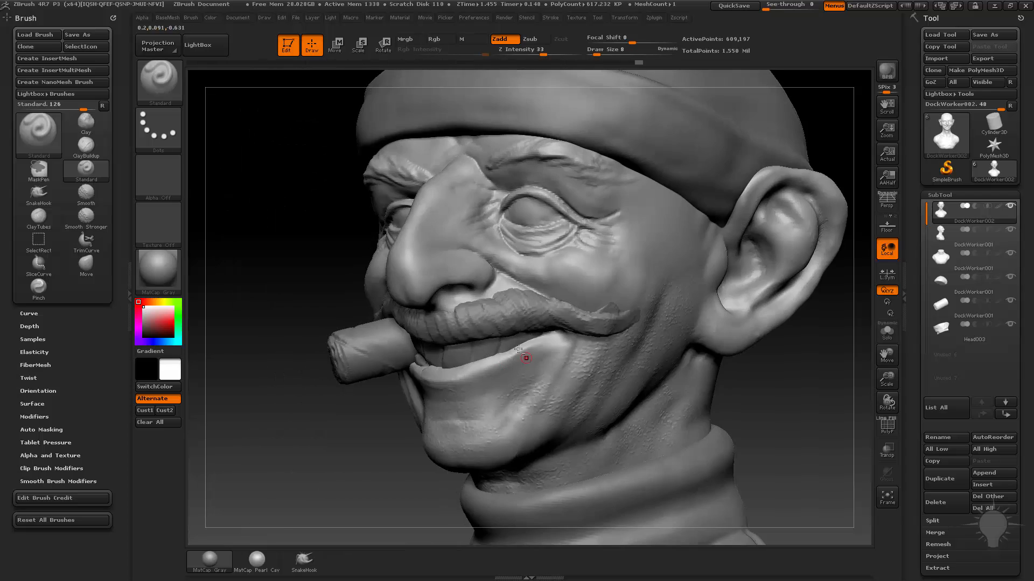
click(971, 229)
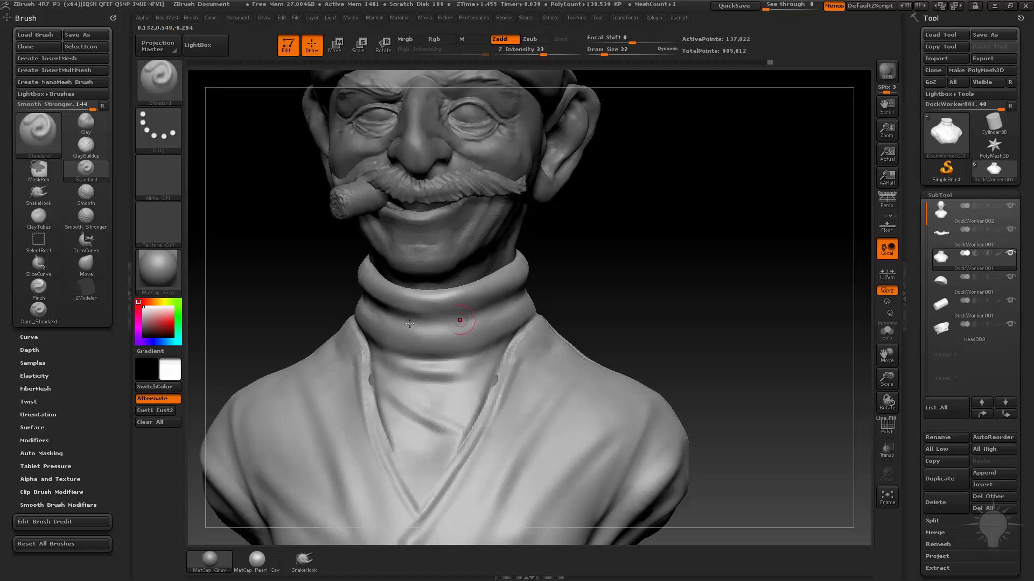
Smooth the turtleneck folds, then cut knit ribs into its side and around the collar base
drag(462, 320, 520, 295)
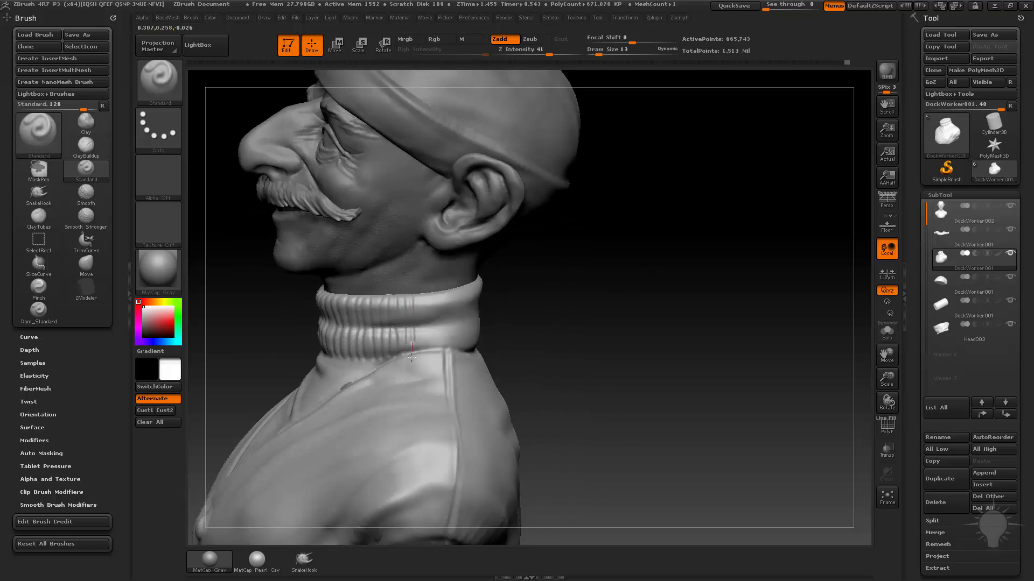
drag(413, 343, 402, 360)
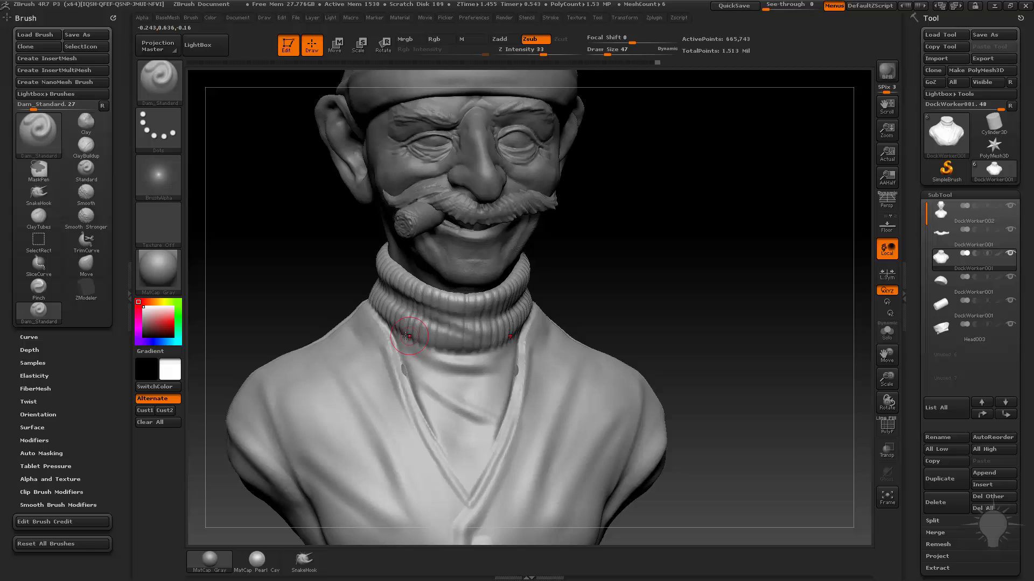
drag(409, 336, 679, 273)
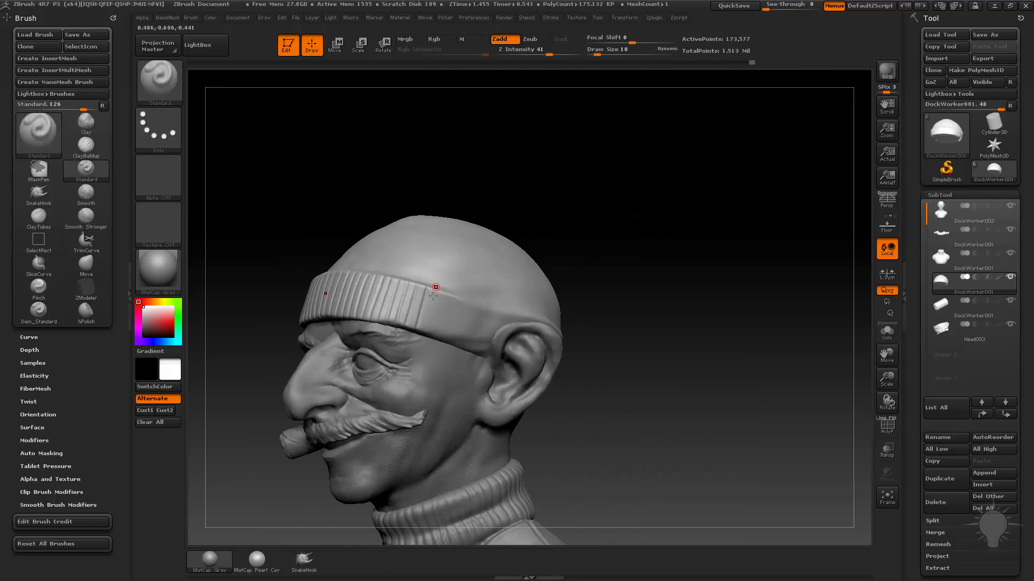
Carve ribs along the cap's brim and vertical ribs across its crown
drag(435, 290, 441, 323)
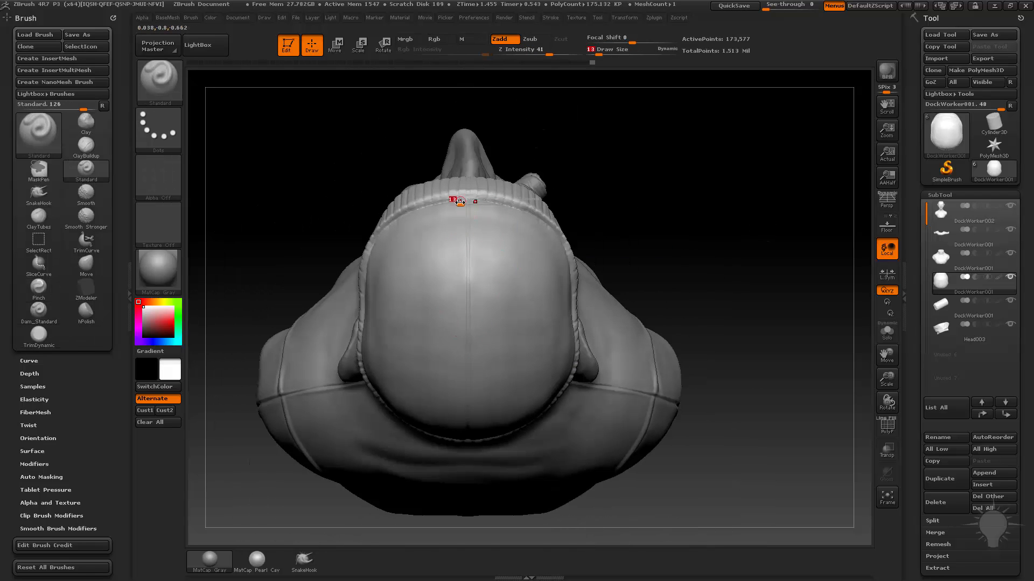
drag(458, 201, 402, 373)
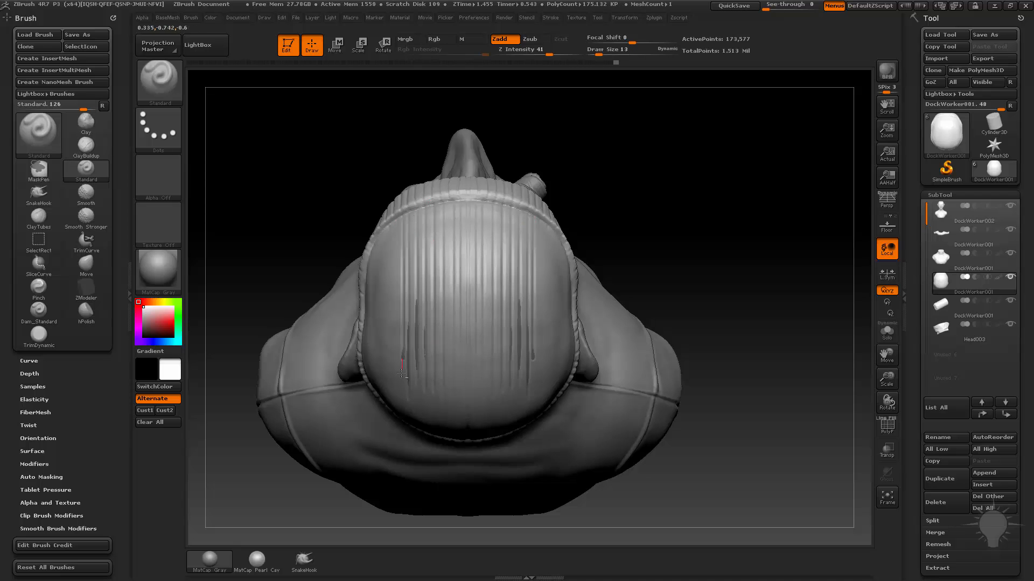
drag(402, 373, 721, 170)
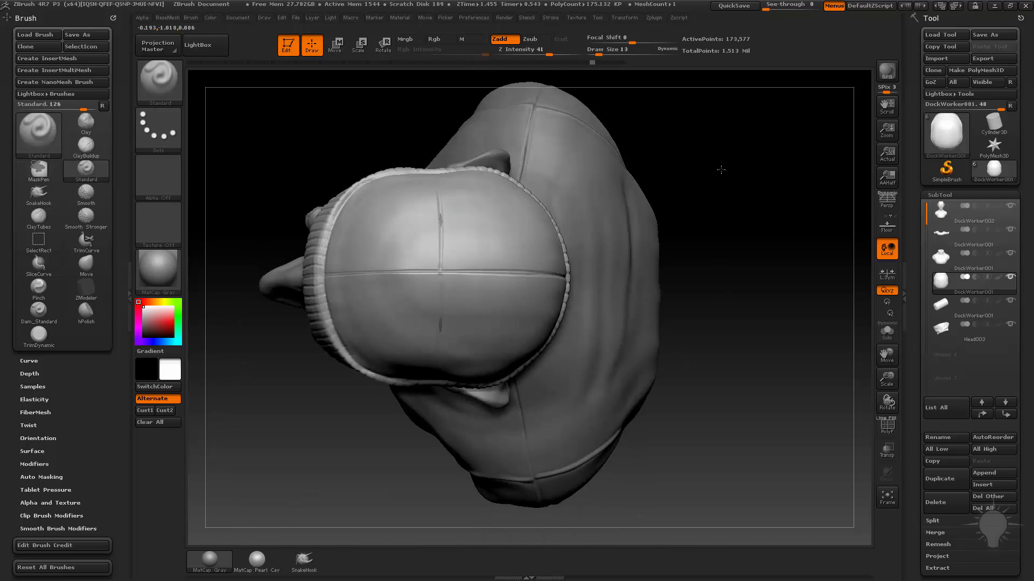
Carve a seam line across the cap top with rib lines between the crown seams
drag(721, 169, 434, 283)
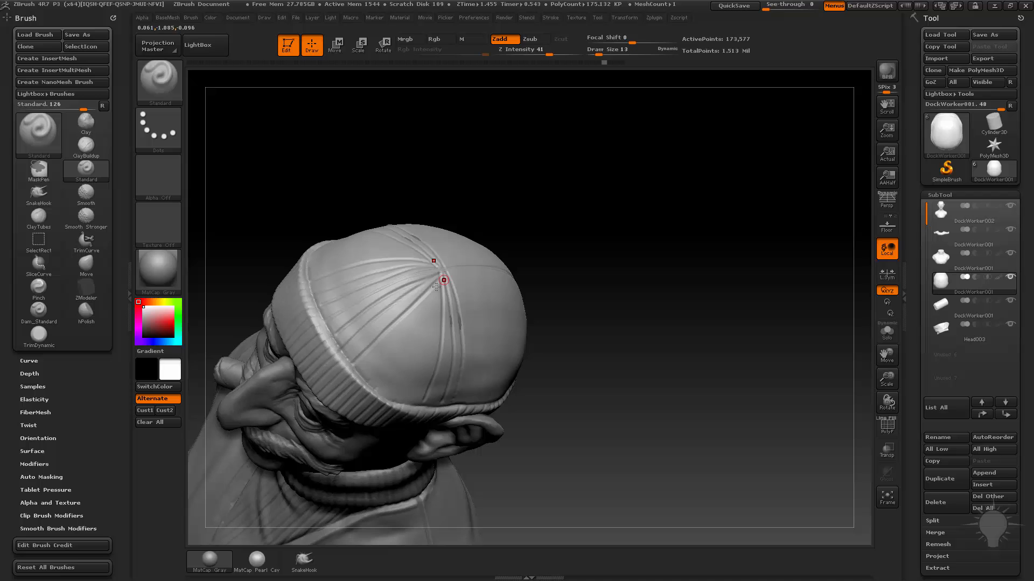
drag(435, 277, 376, 297)
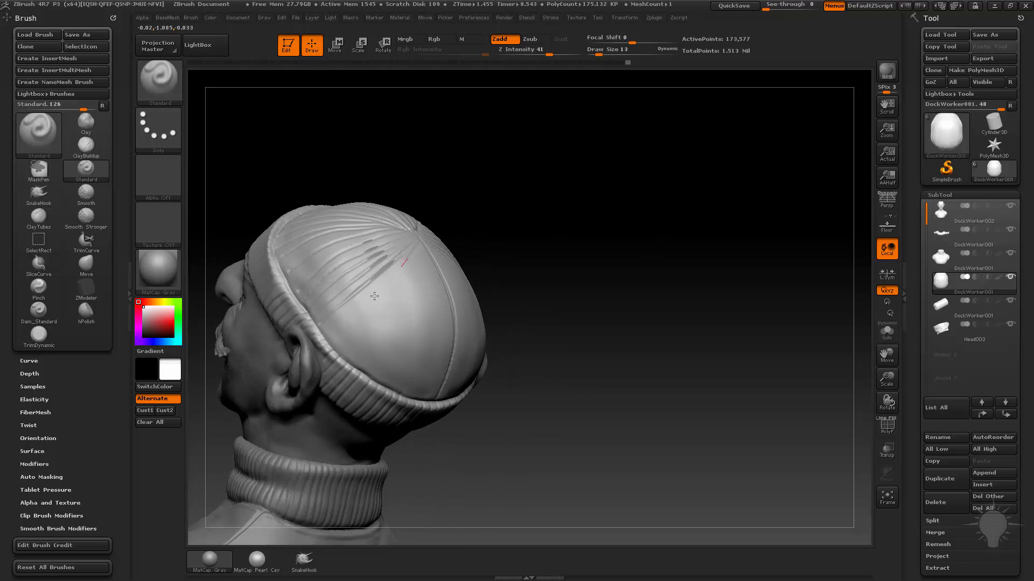
drag(395, 263, 413, 282)
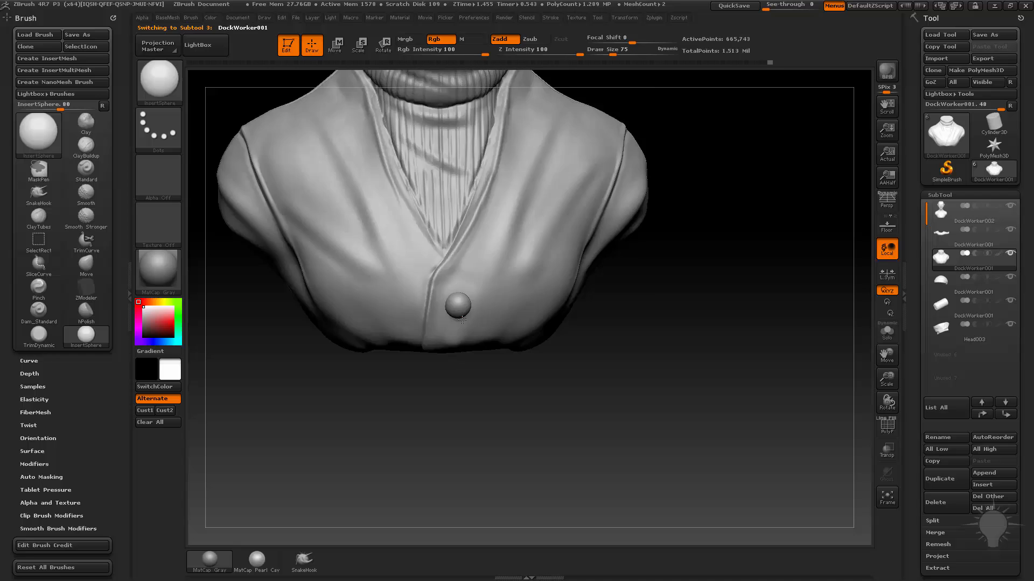
Place a second button on the vest front and crease a seam along the vest's shoulder
click(335, 43)
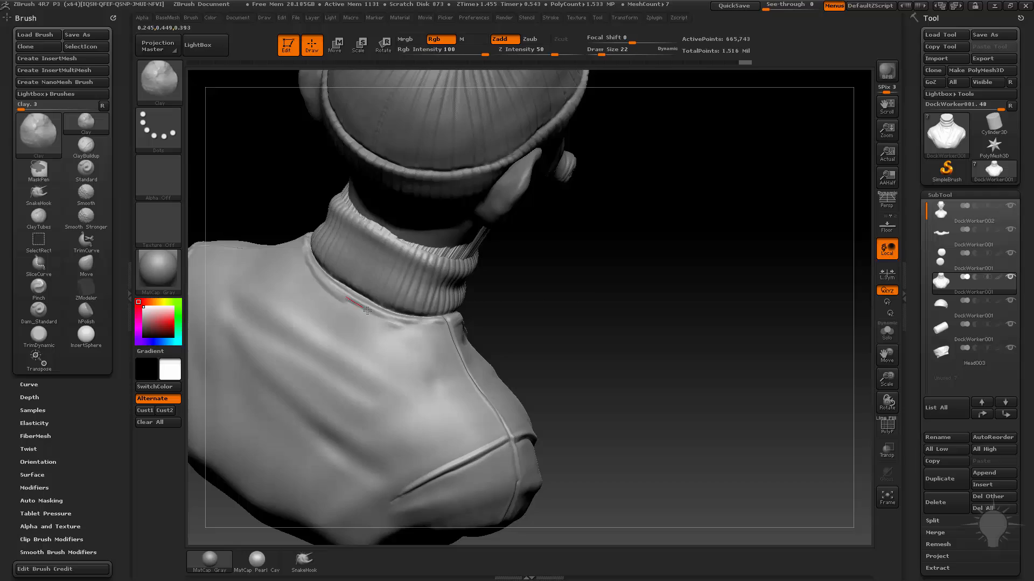
drag(369, 310, 711, 285)
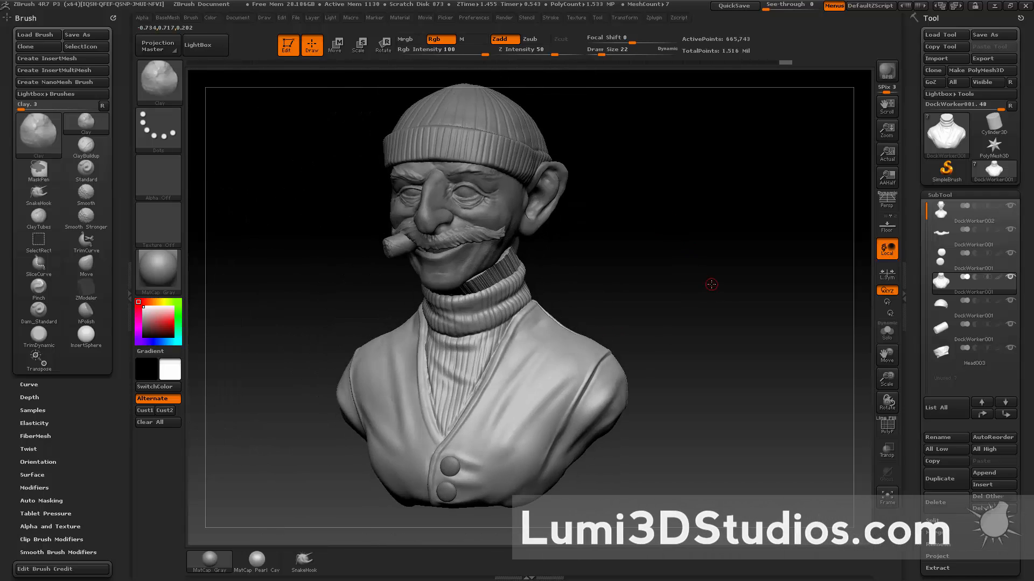